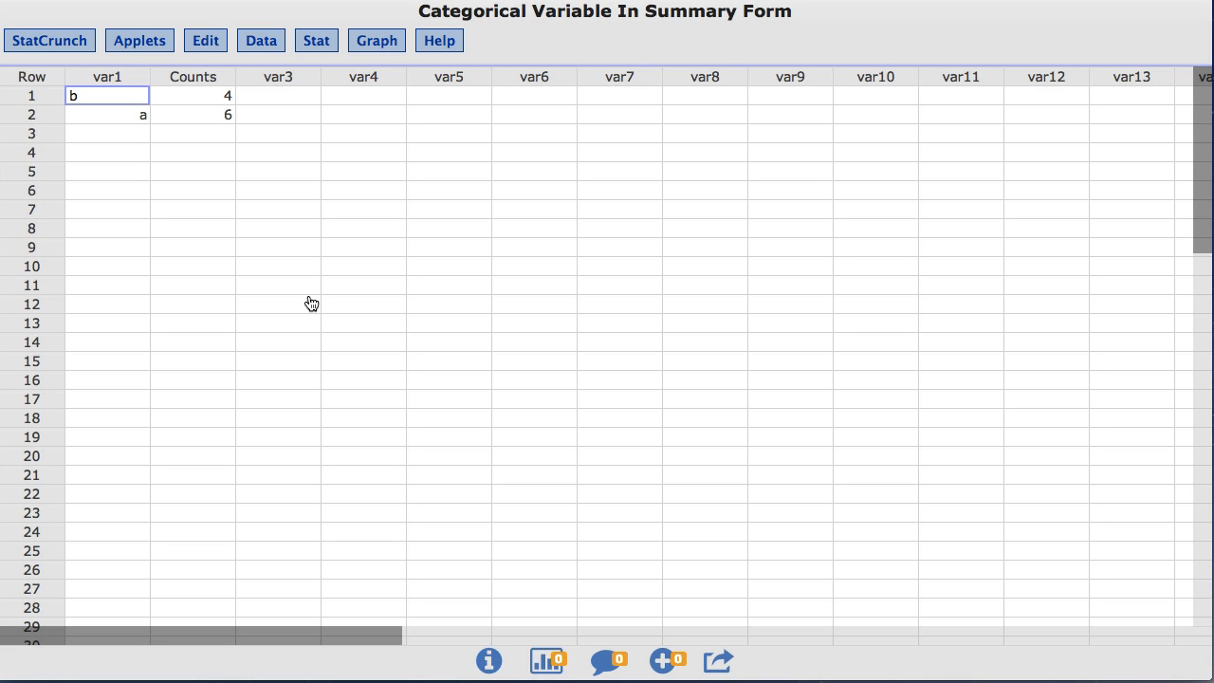
pyautogui.moveTo(309, 270)
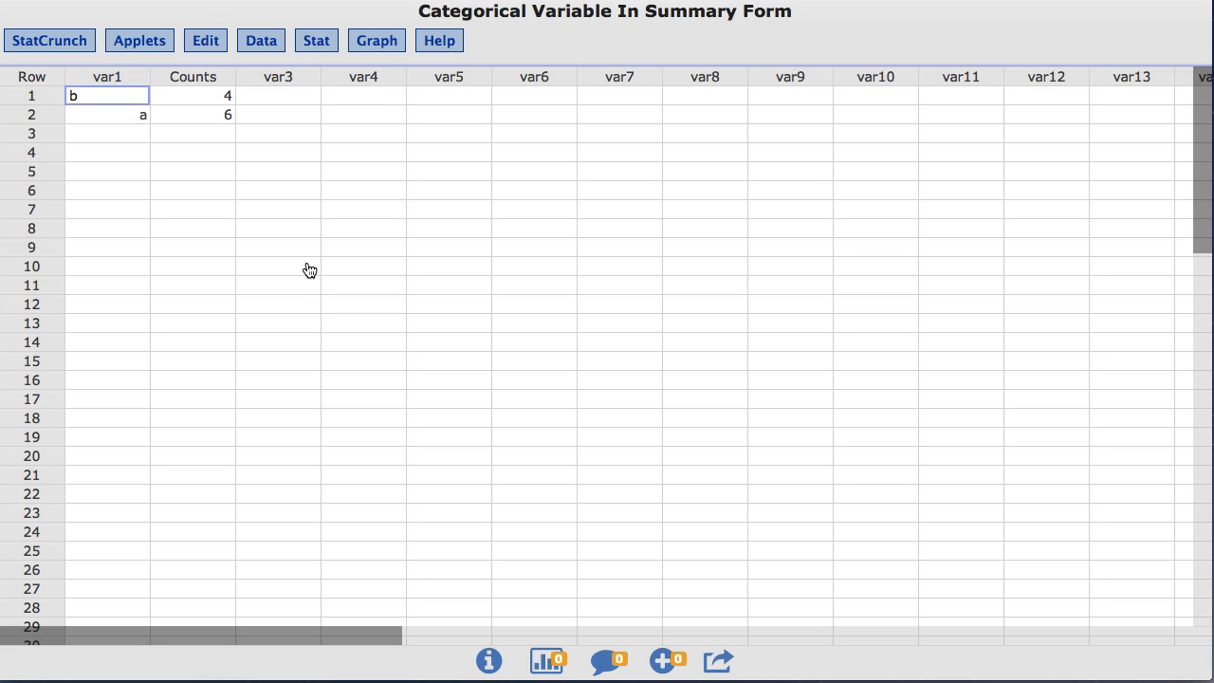
# Create a Bar Plot With Summary using var1 as categories and Counts as counts.
pyautogui.click(376, 40)
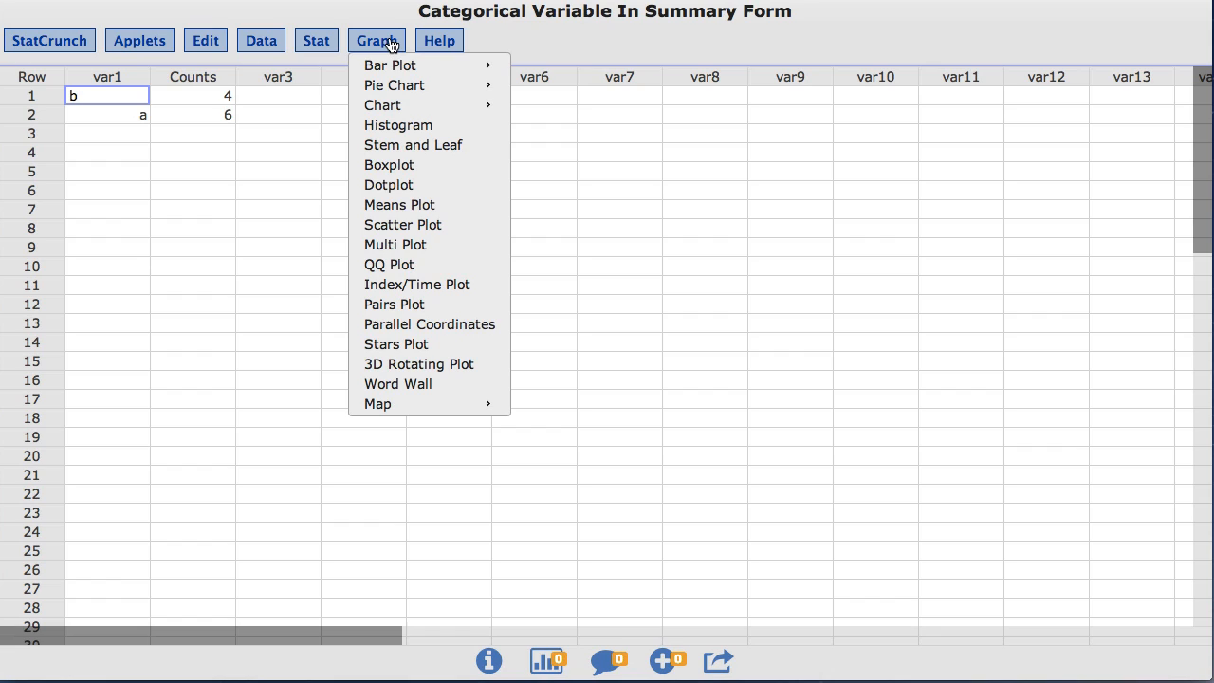
pyautogui.moveTo(389, 64)
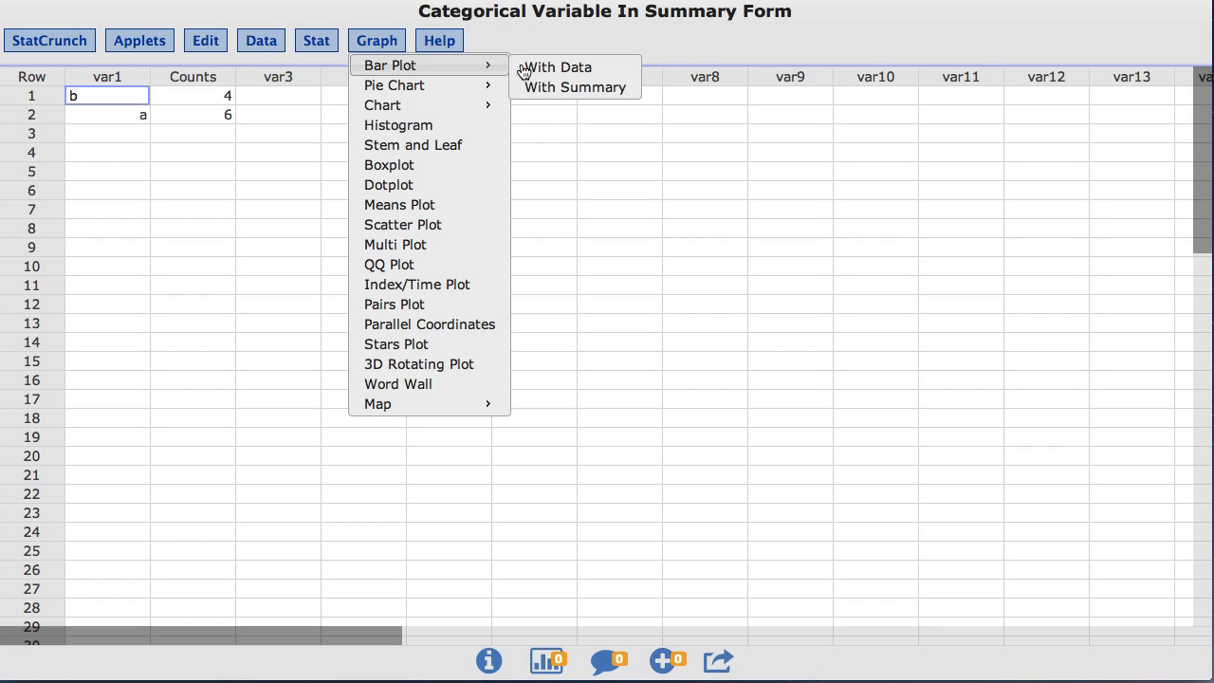
pyautogui.moveTo(573, 87)
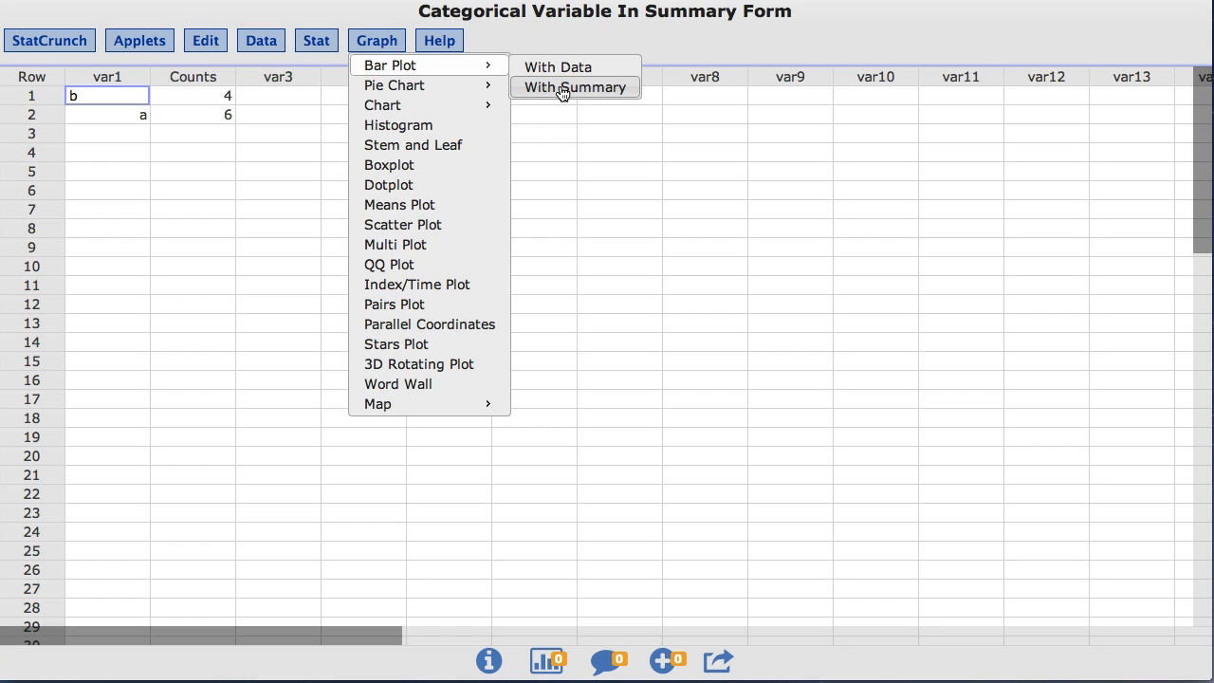
pyautogui.click(574, 86)
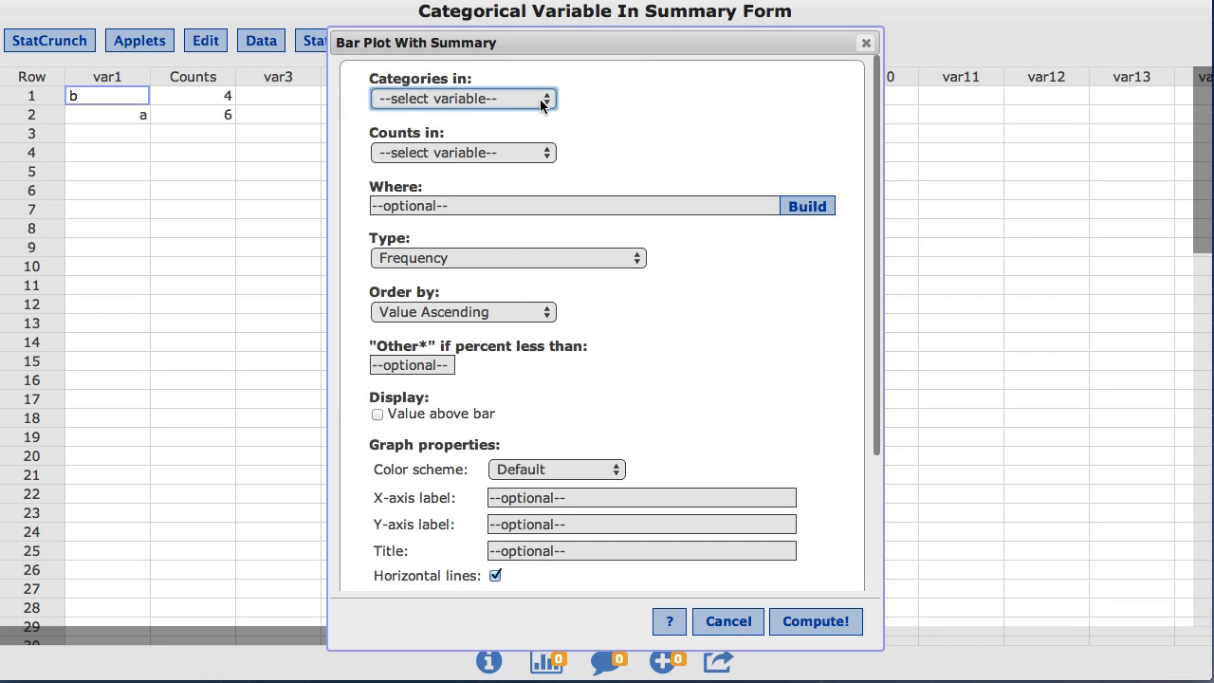
pyautogui.click(462, 98)
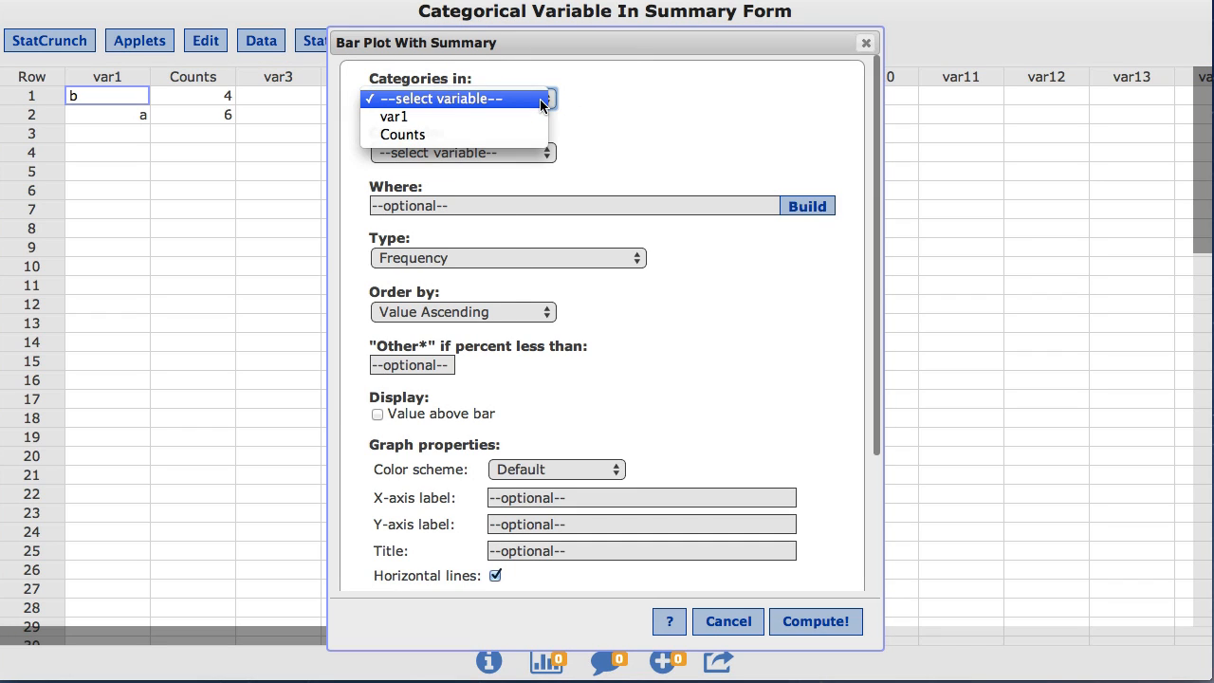
pyautogui.click(392, 116)
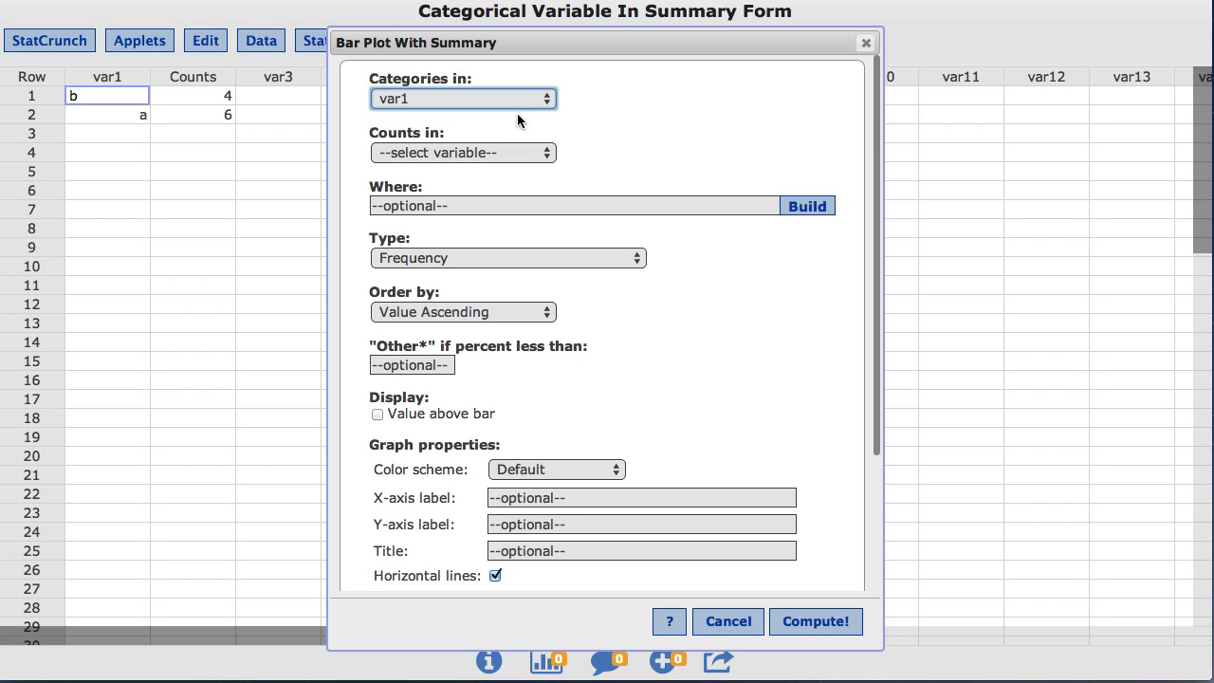
pyautogui.click(462, 153)
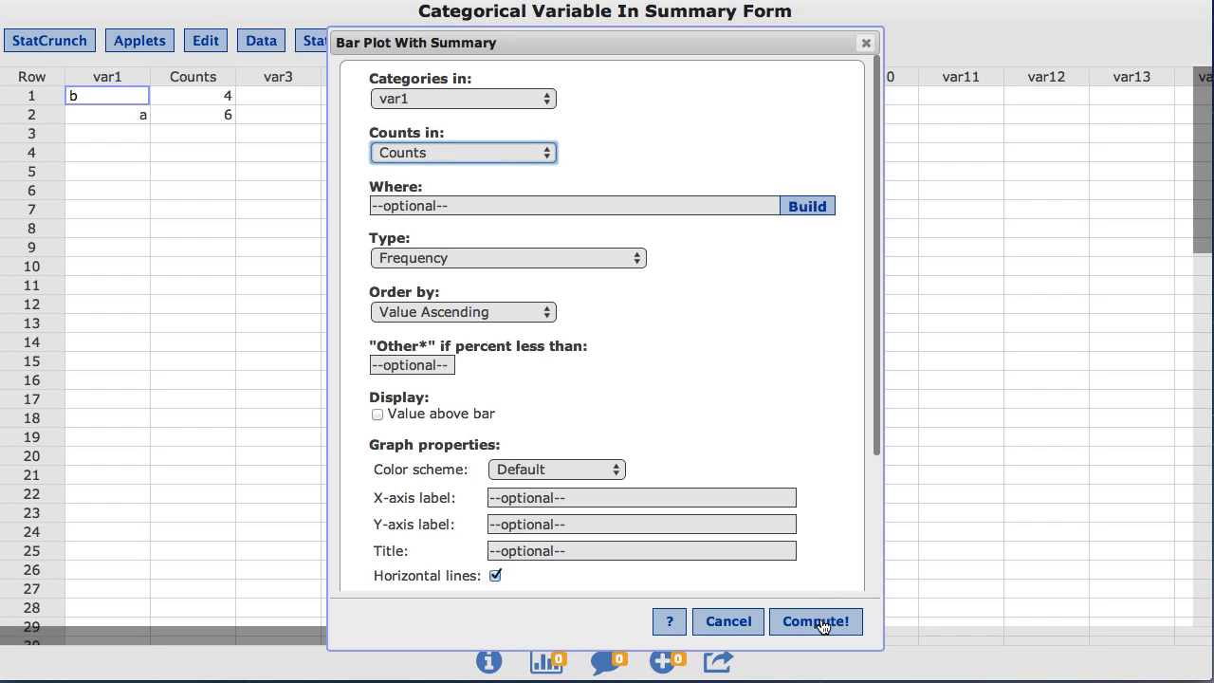
pyautogui.click(814, 621)
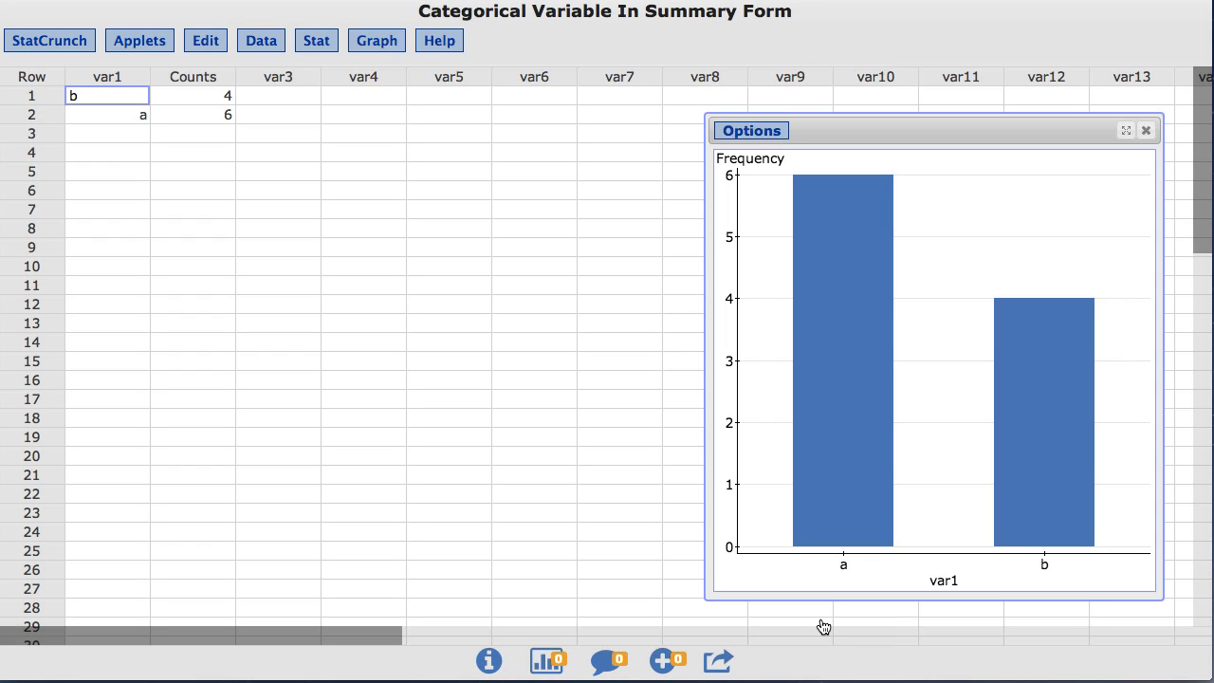
pyautogui.moveTo(773, 171)
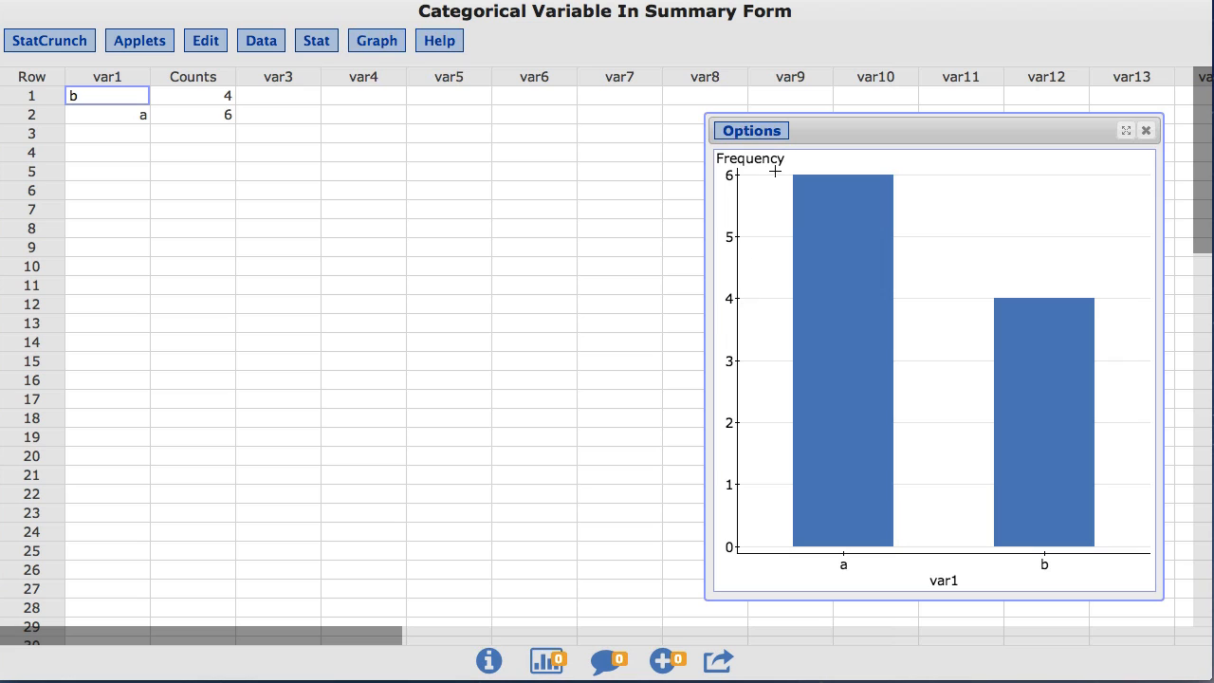
# Open the Options menu on the frequency bar plot window.
pyautogui.click(751, 130)
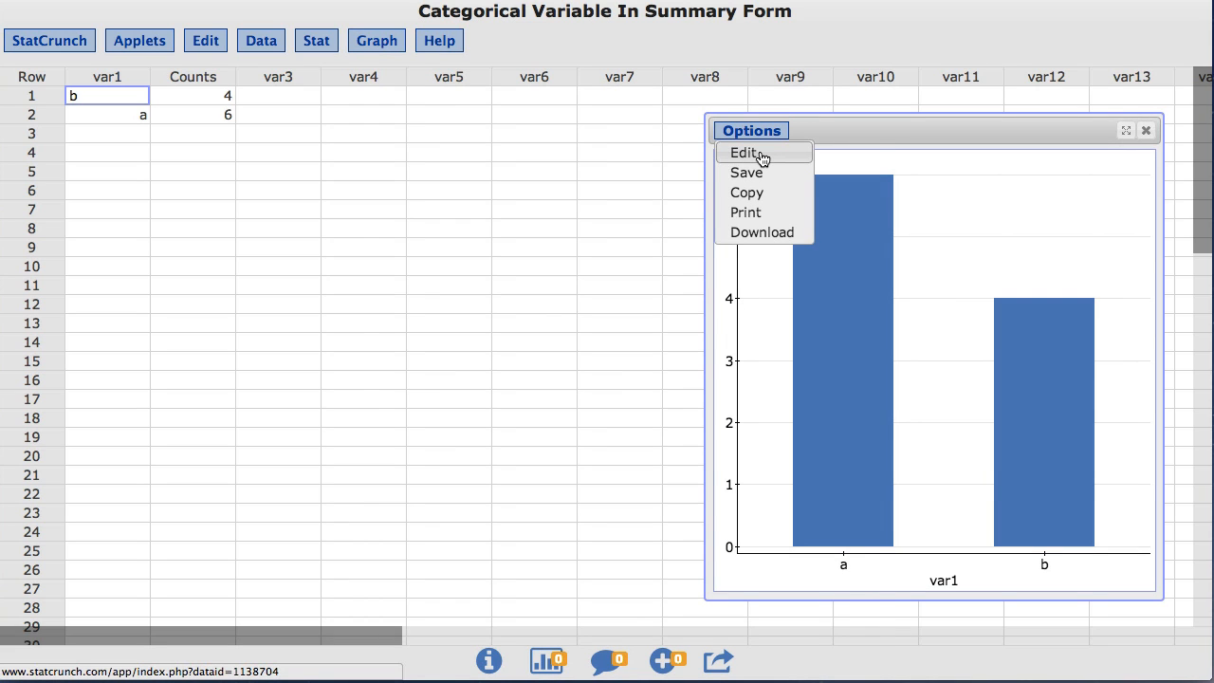
# Edit the bar plot to set Type to Percent and recompute.
pyautogui.click(744, 153)
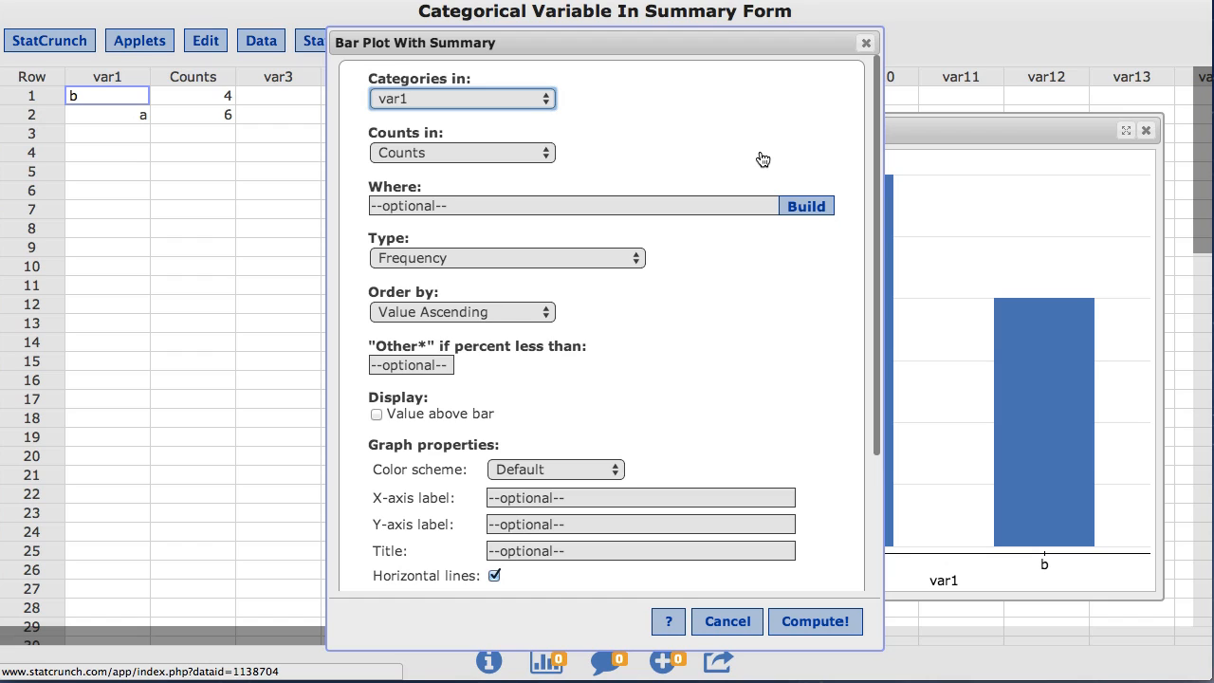
pyautogui.click(505, 258)
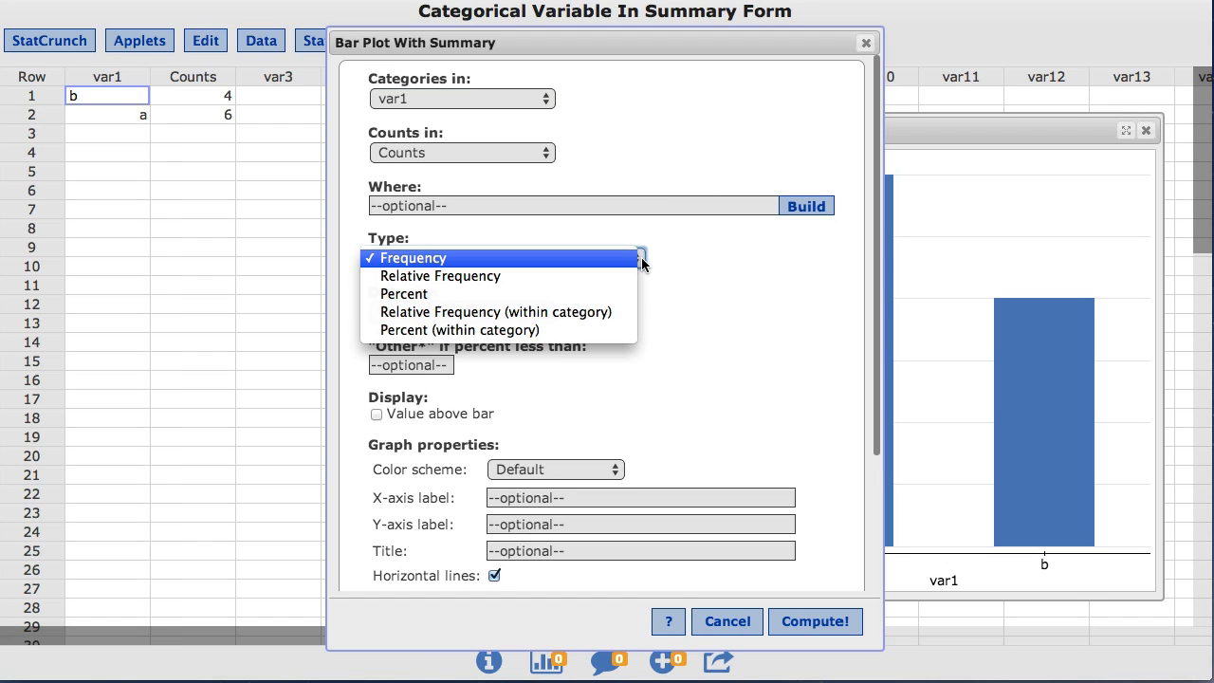
pyautogui.moveTo(574, 294)
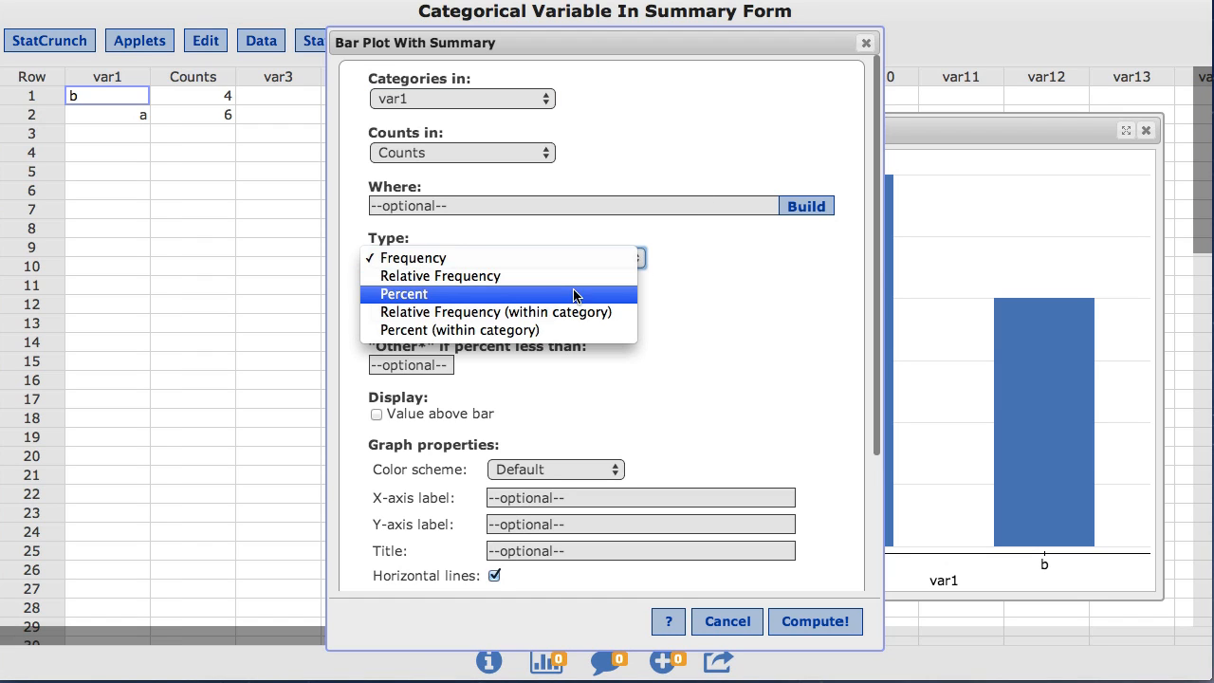
pyautogui.click(403, 294)
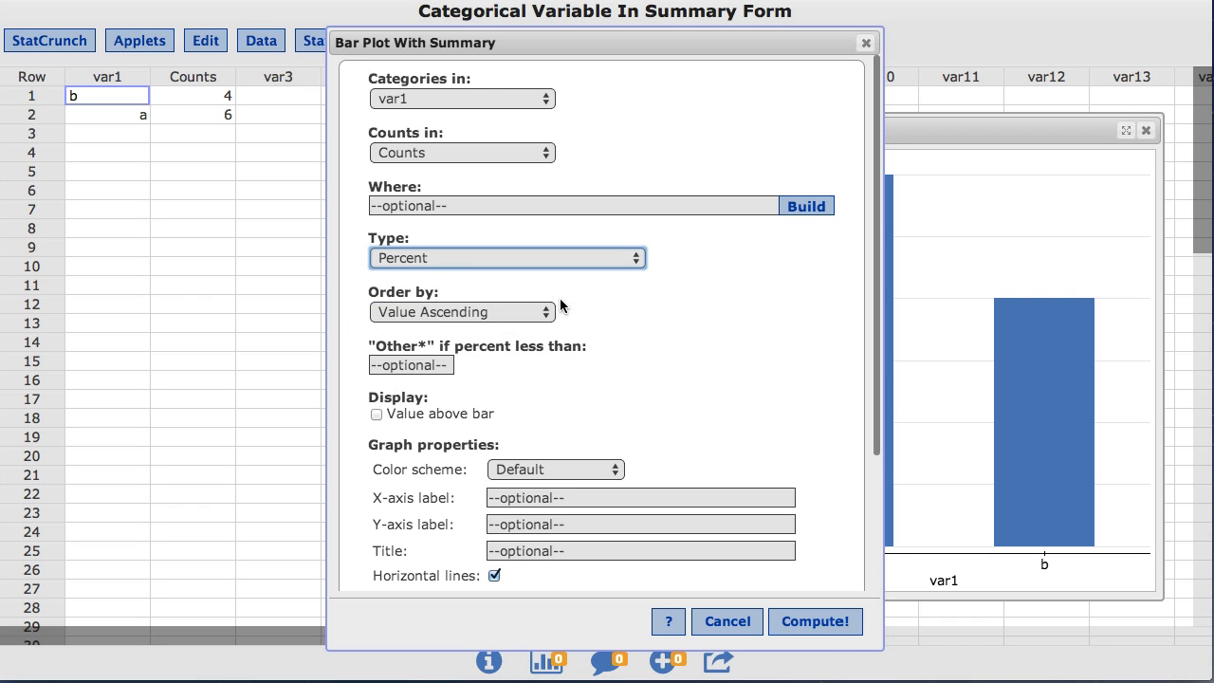
pyautogui.moveTo(825, 633)
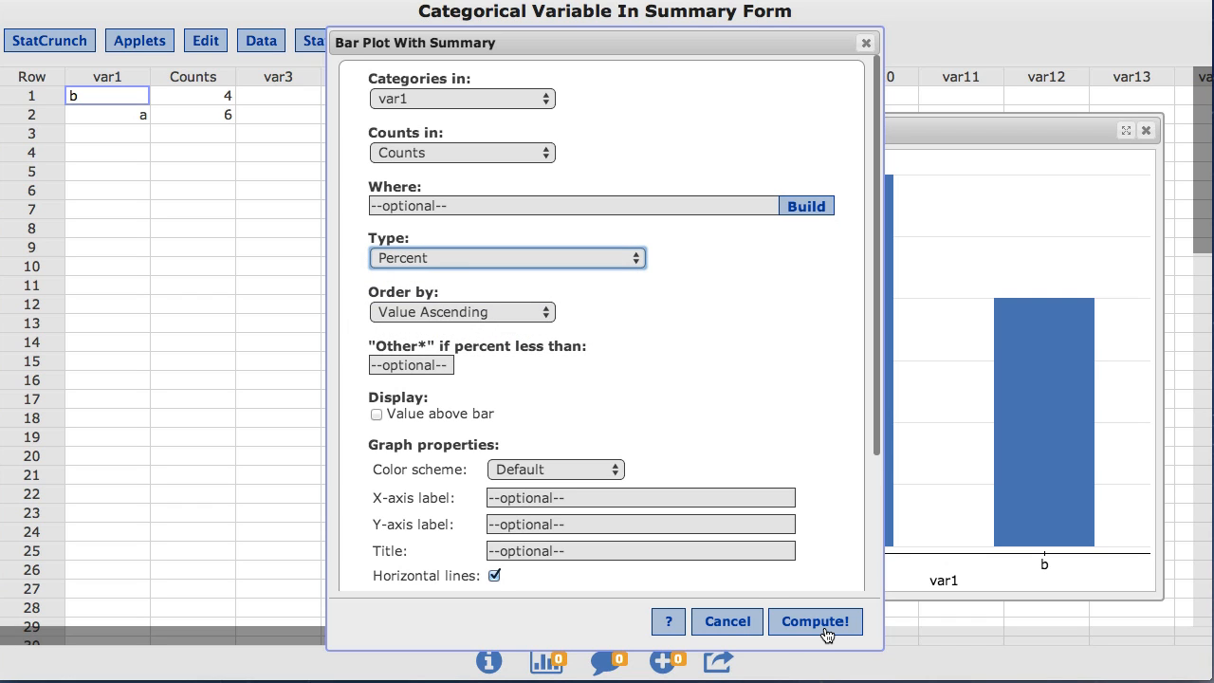
pyautogui.click(813, 621)
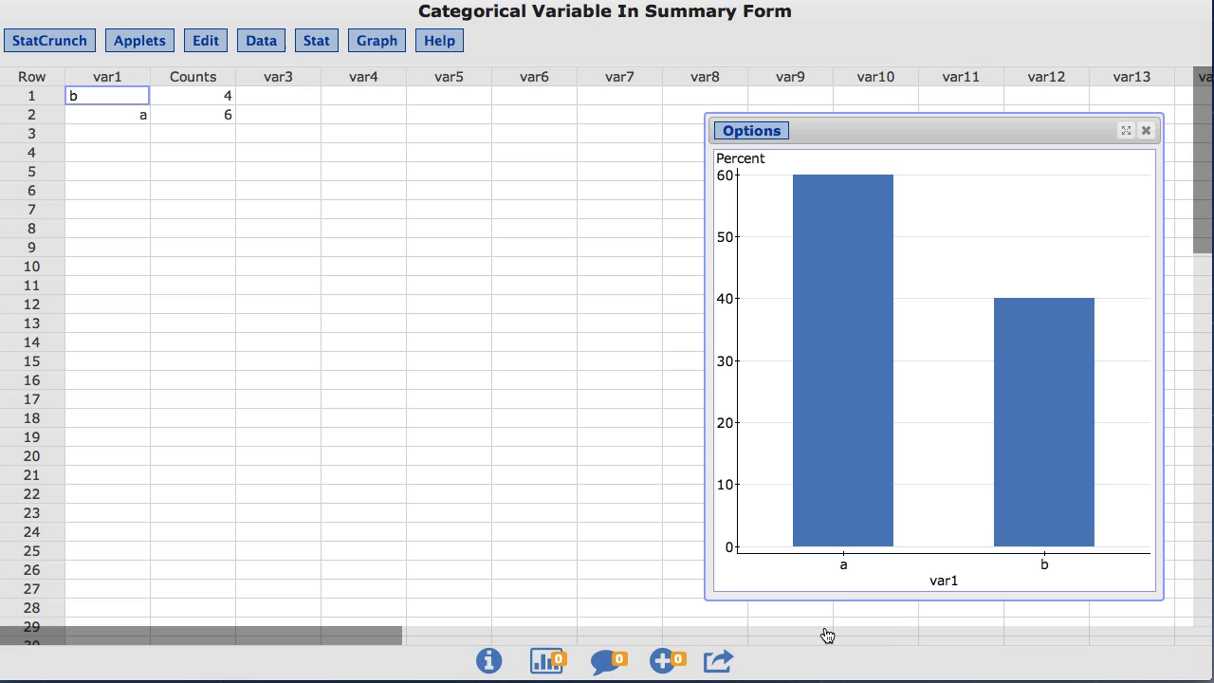
# Open the Options menu on the percent bar plot window.
pyautogui.click(752, 130)
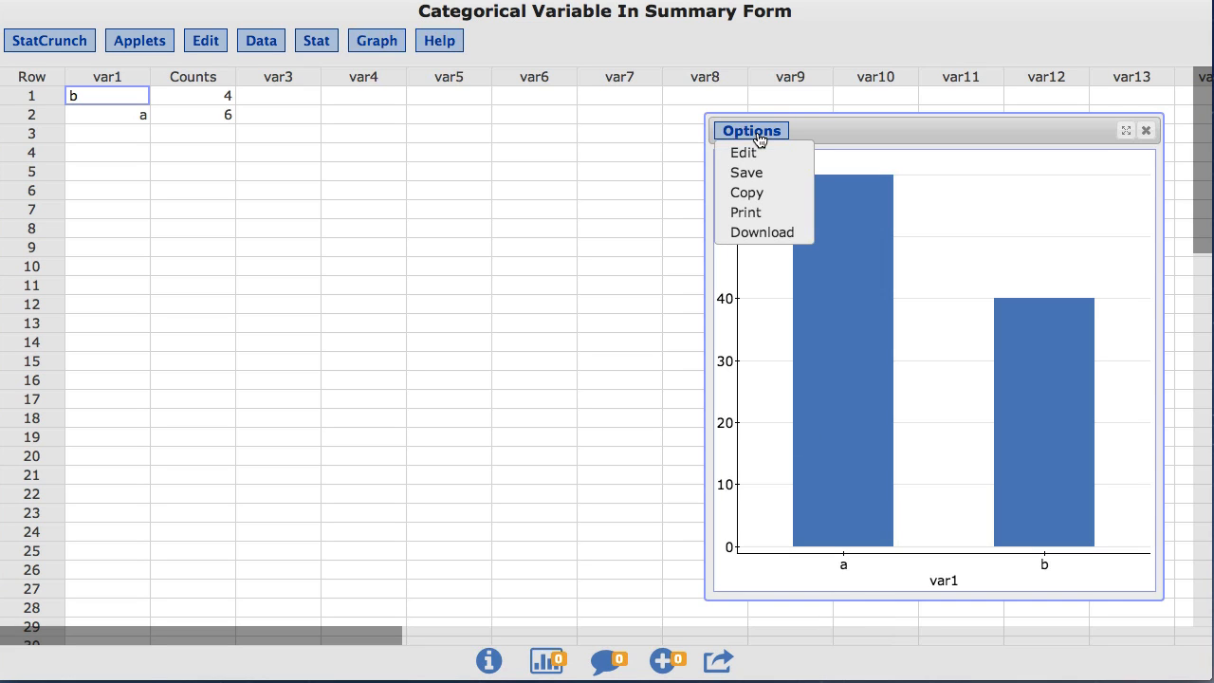
# Edit the plot to order categories by Value Descending and recompute.
pyautogui.click(743, 152)
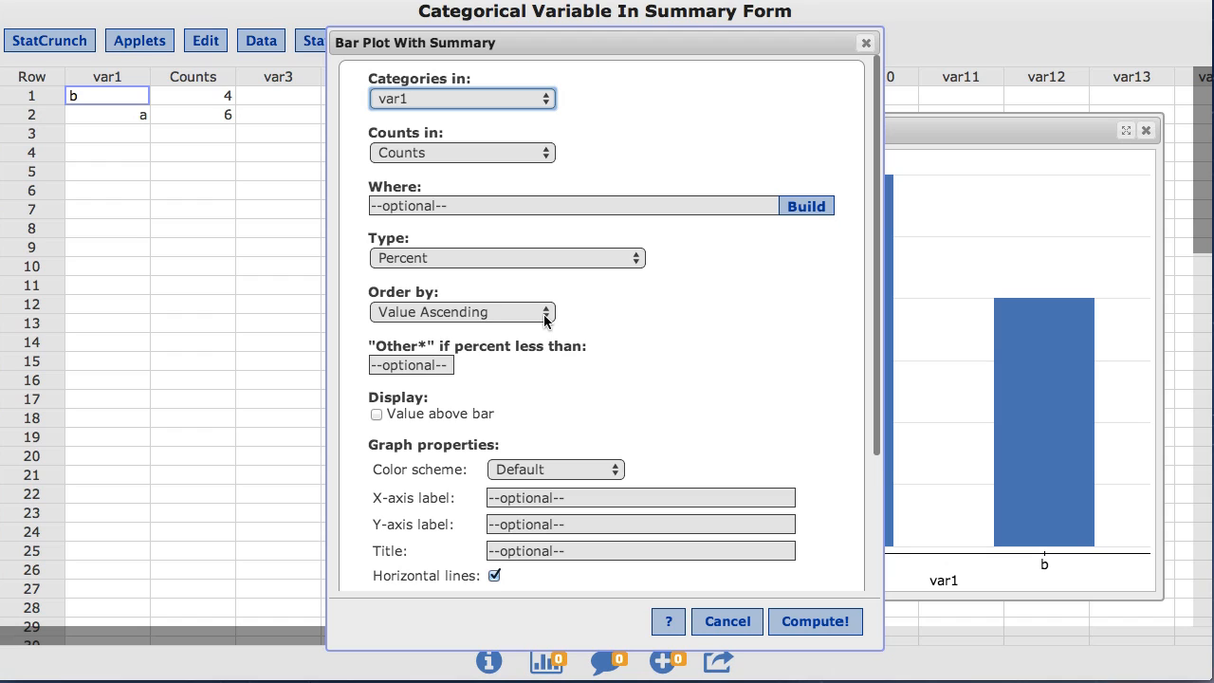
pyautogui.click(462, 312)
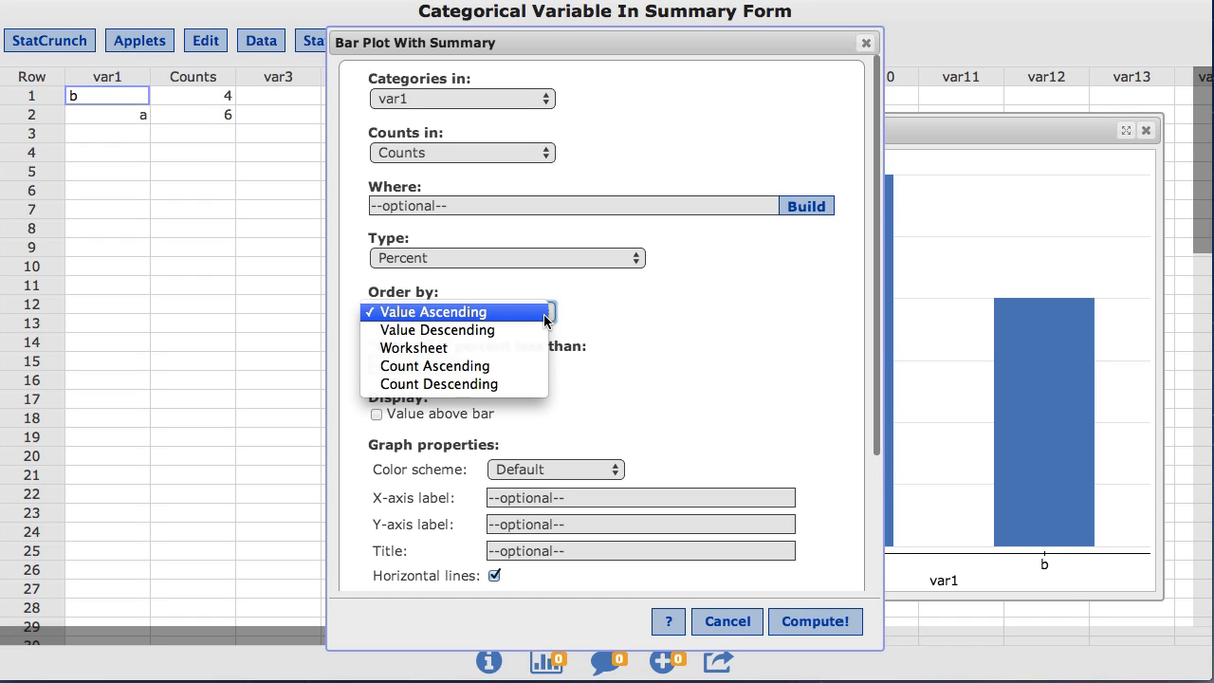
pyautogui.moveTo(437, 330)
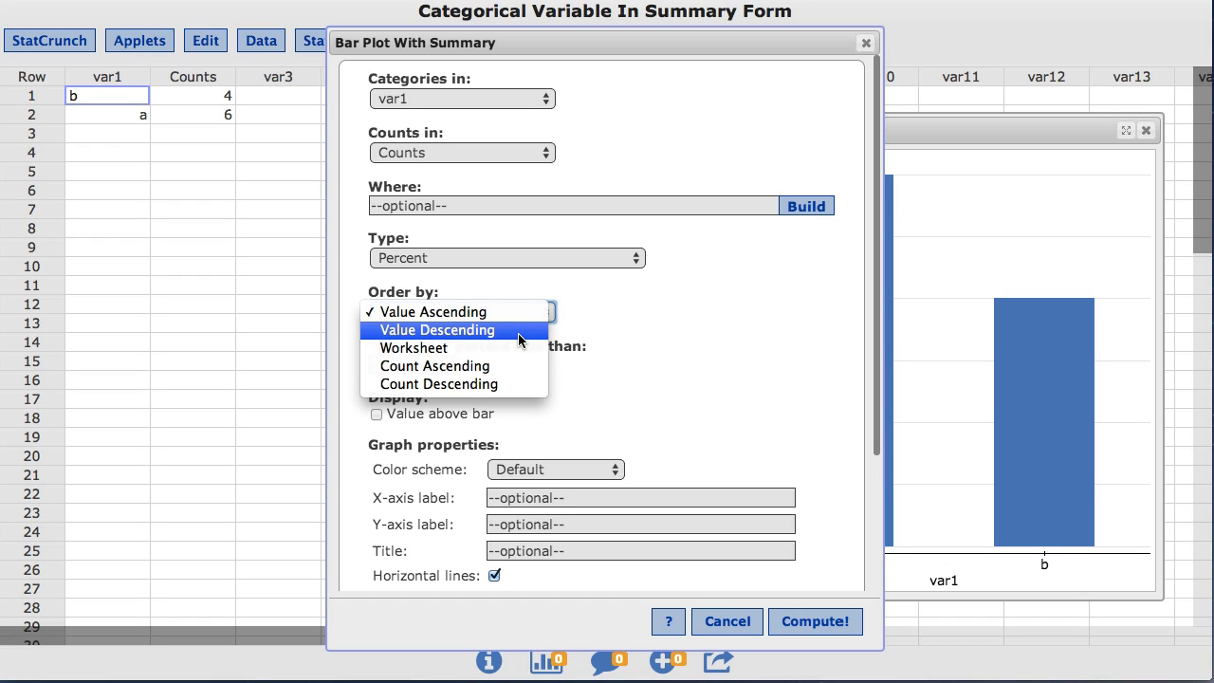
pyautogui.click(437, 329)
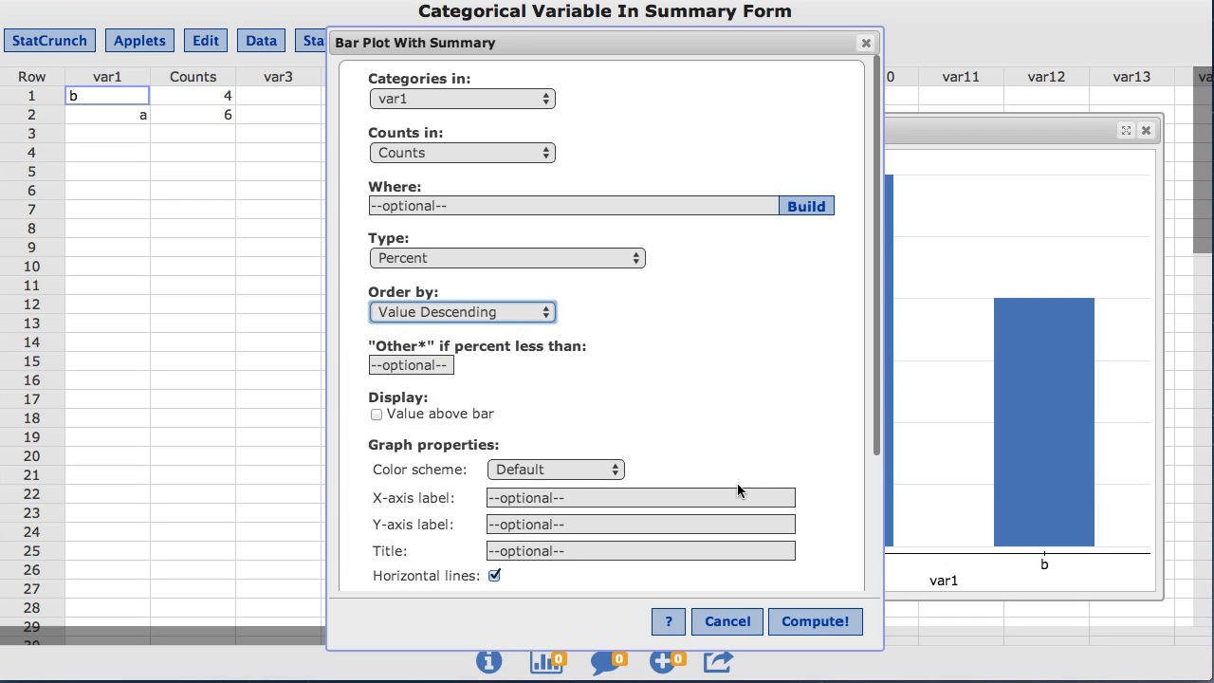
pyautogui.click(814, 621)
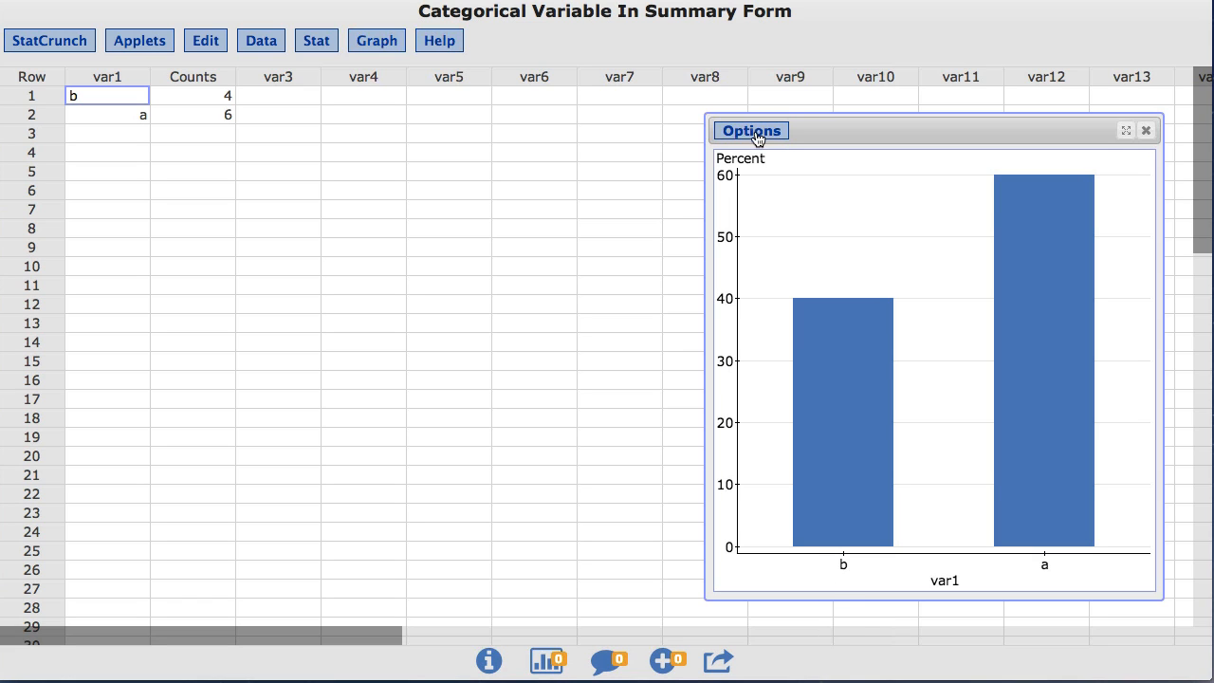
# Open the Options menu on the descending-ordered bar plot.
pyautogui.click(750, 130)
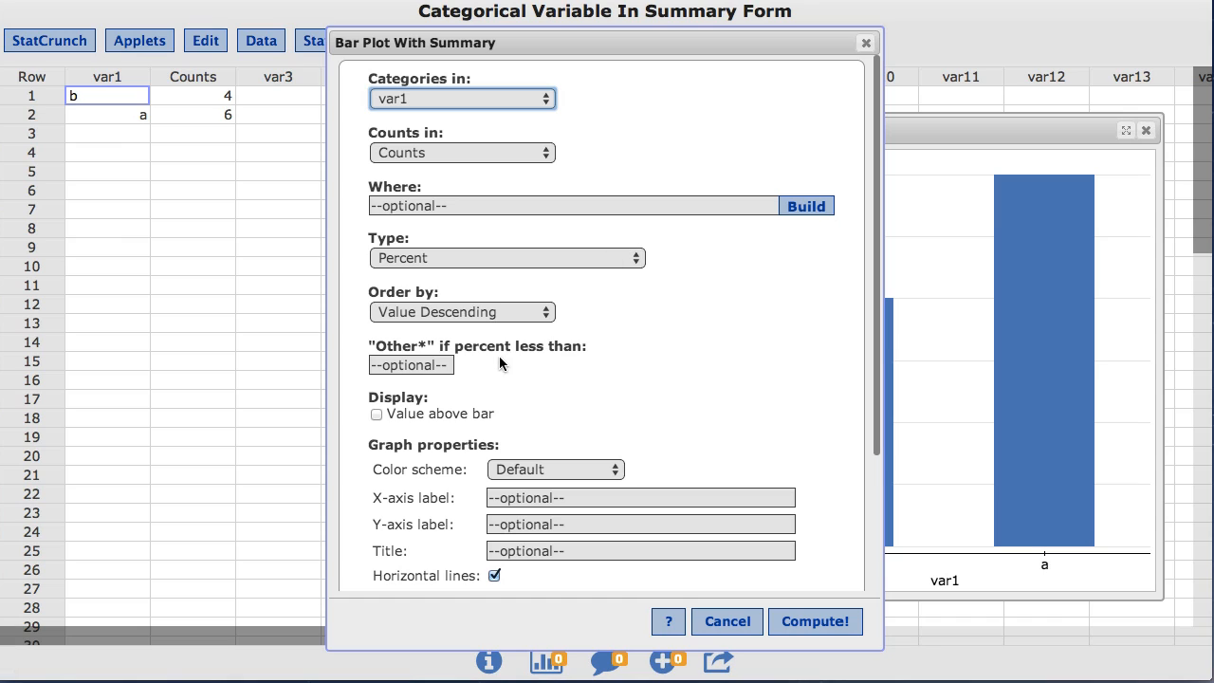
# Set the Other* percent threshold to 50 and recompute the plot.
pyautogui.click(410, 365)
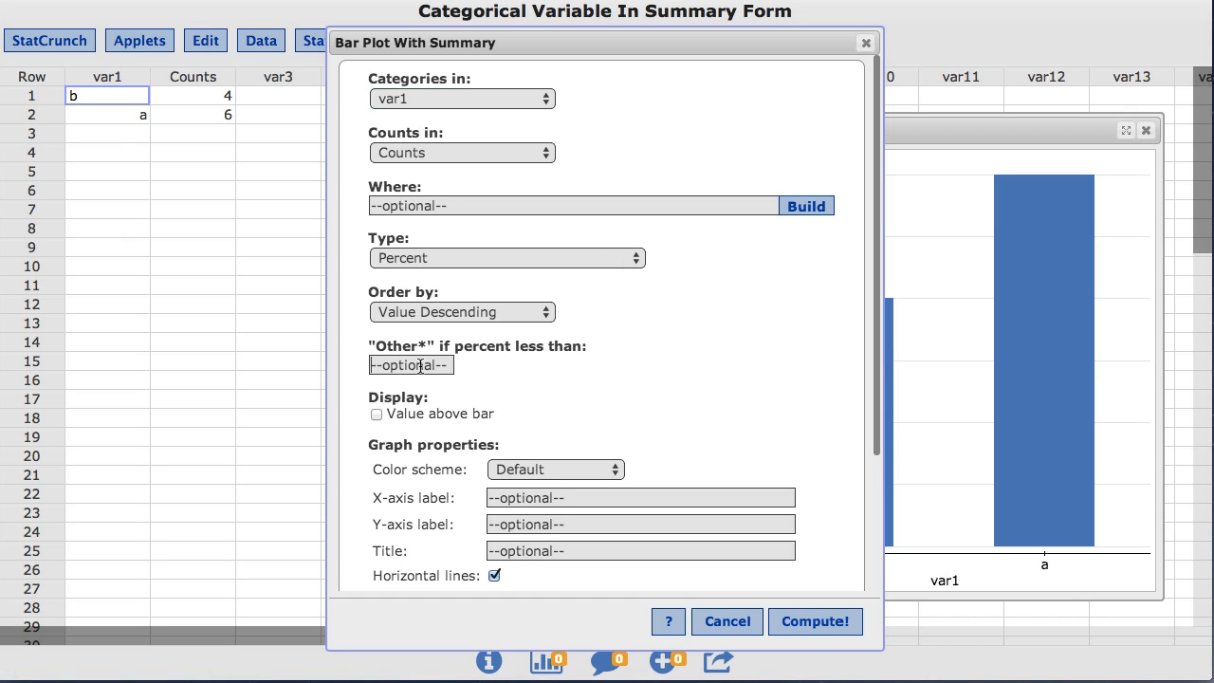
pyautogui.write('50')
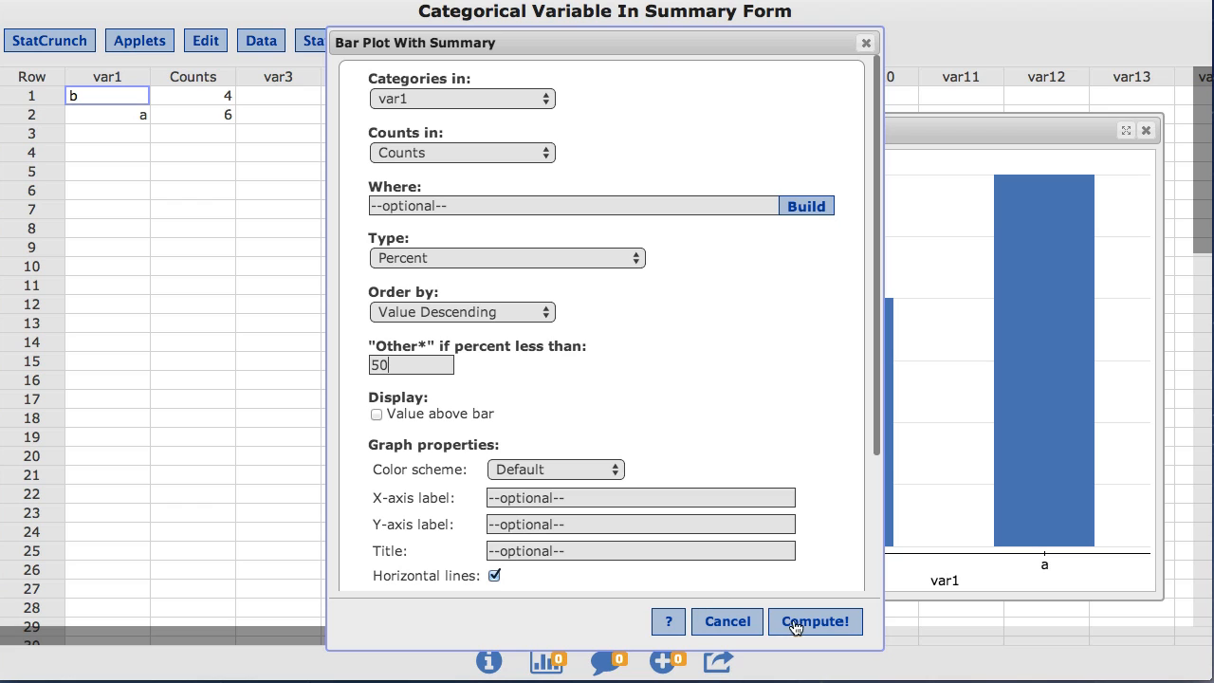
pyautogui.click(813, 621)
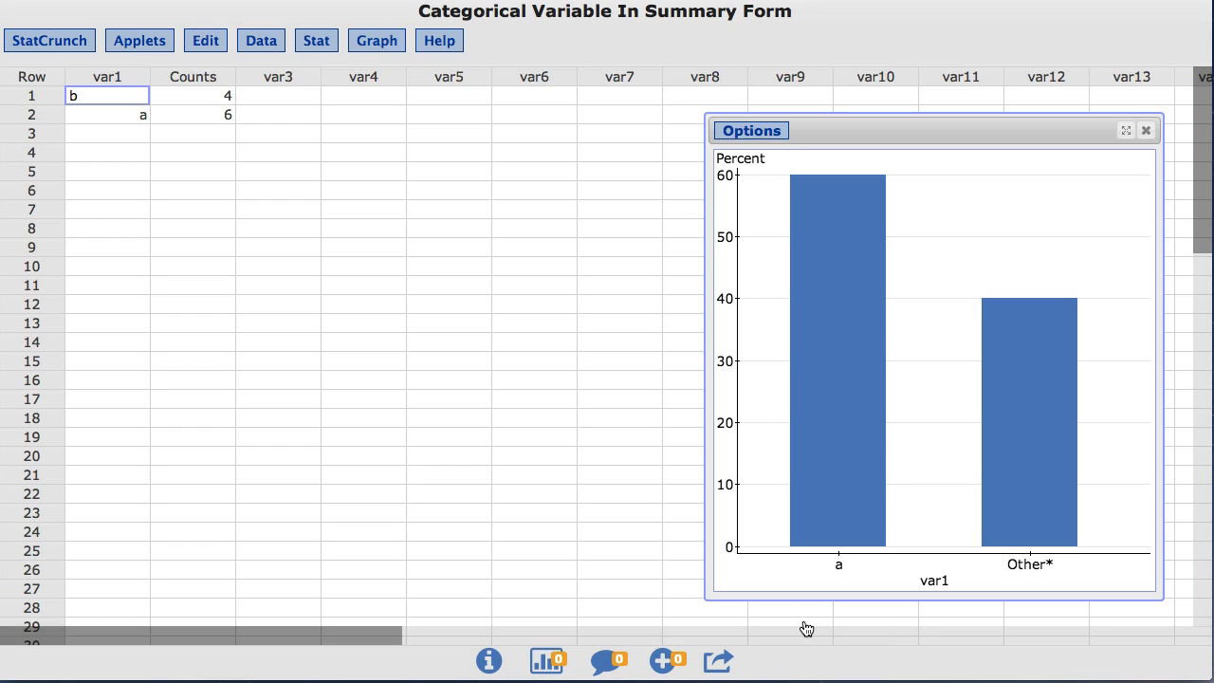
# Open the Options menu on the Other*-grouped bar plot.
pyautogui.click(750, 130)
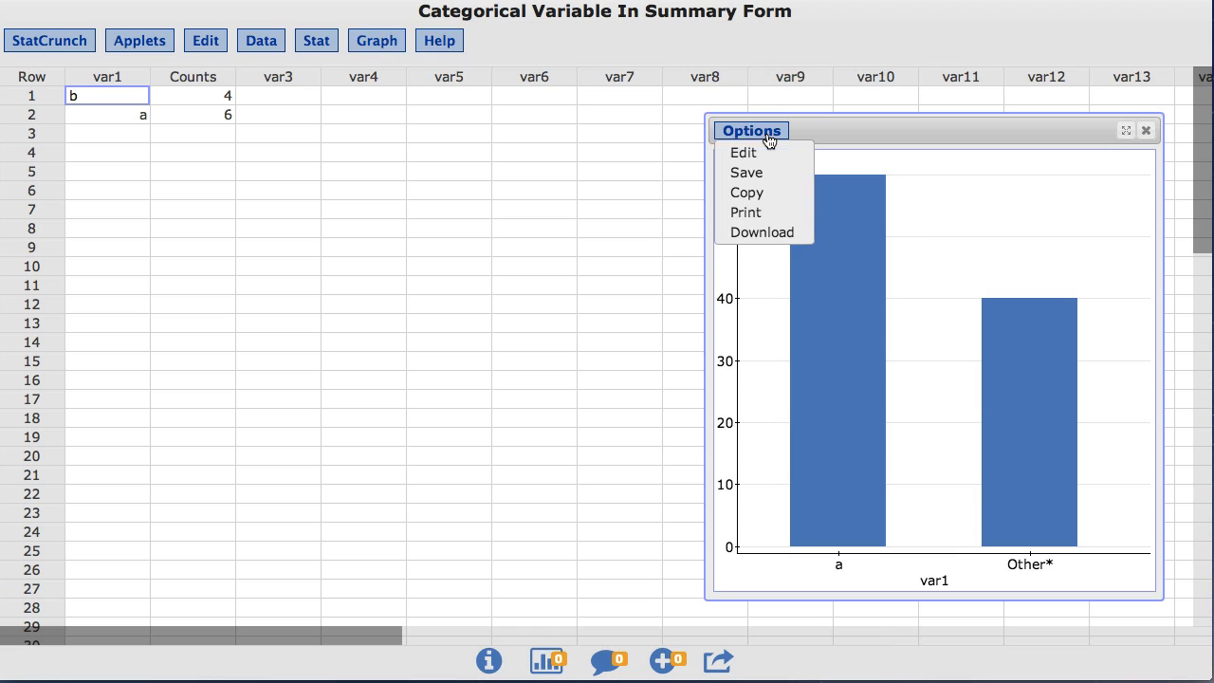
# Edit the plot to display values above bars and recompute.
pyautogui.click(742, 153)
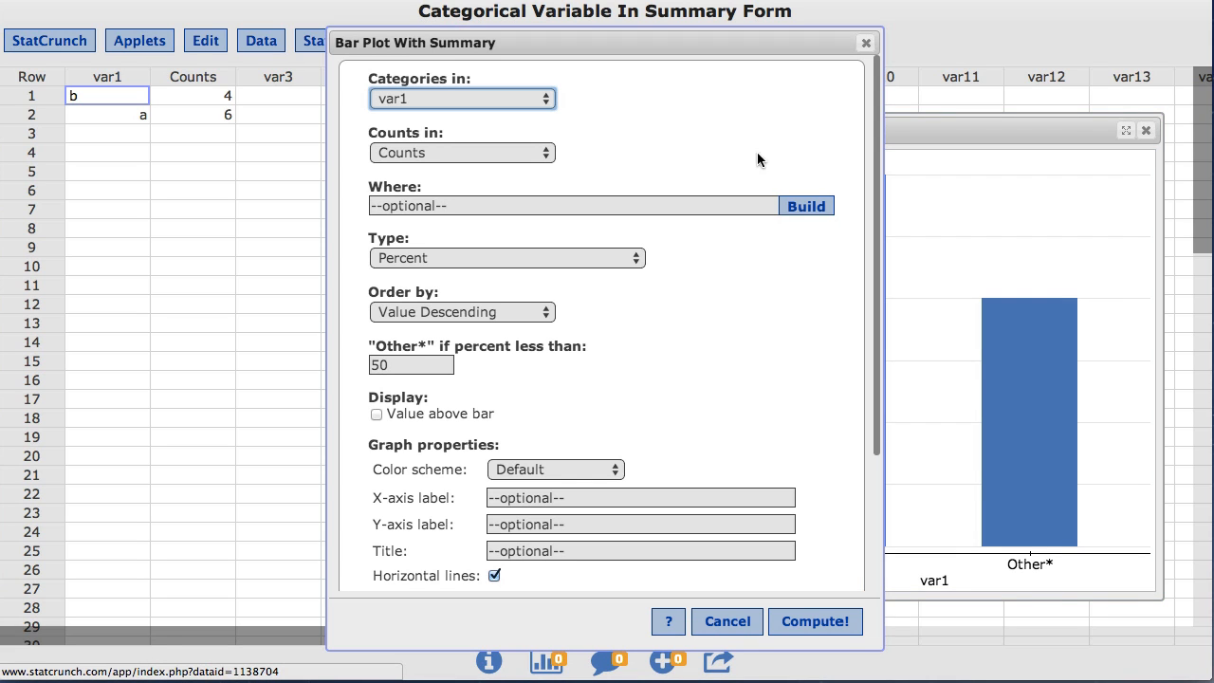
pyautogui.moveTo(400, 426)
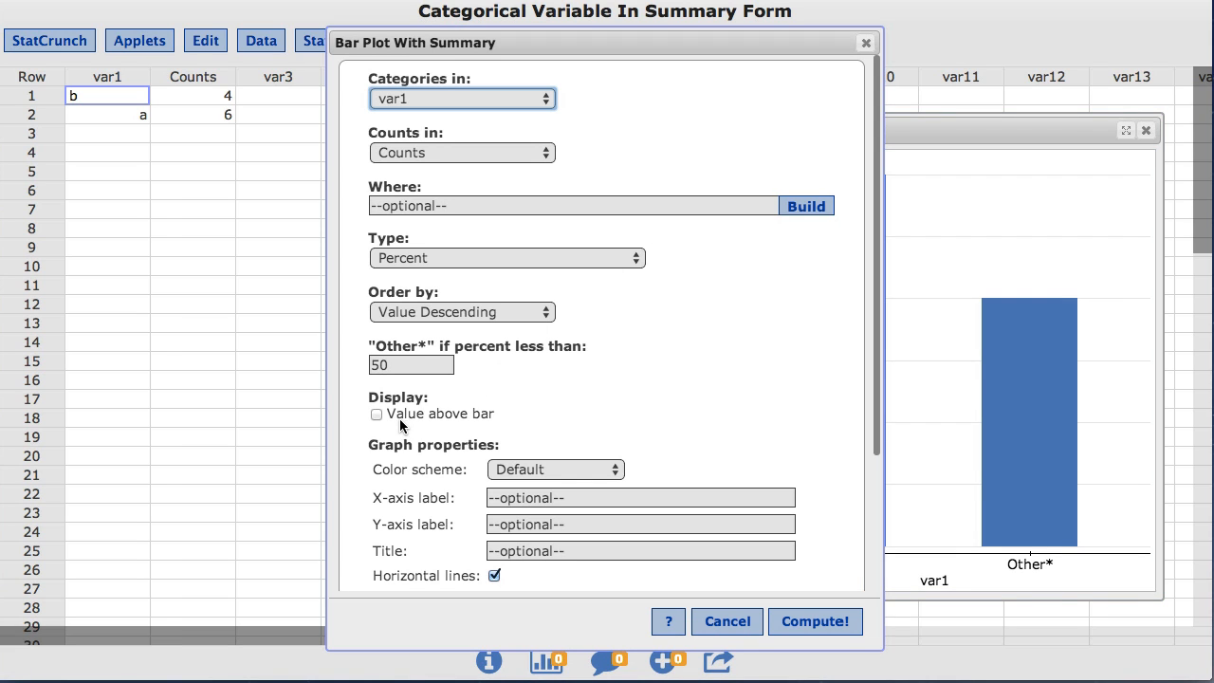
pyautogui.click(376, 414)
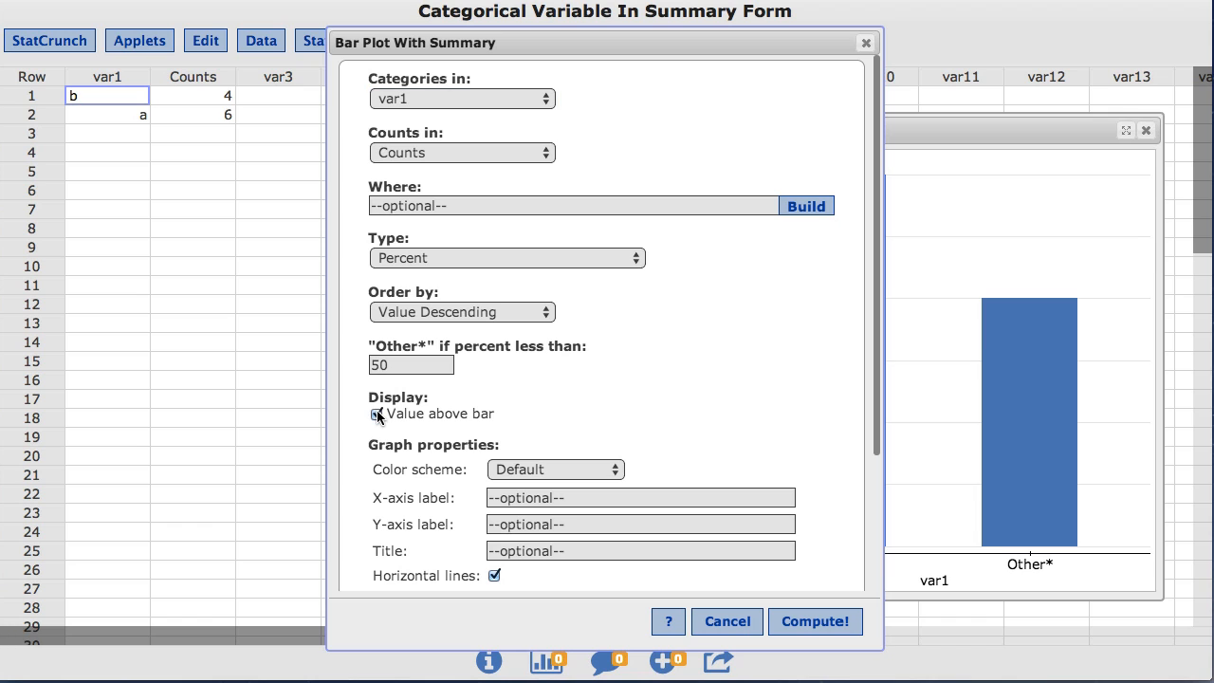
pyautogui.click(377, 413)
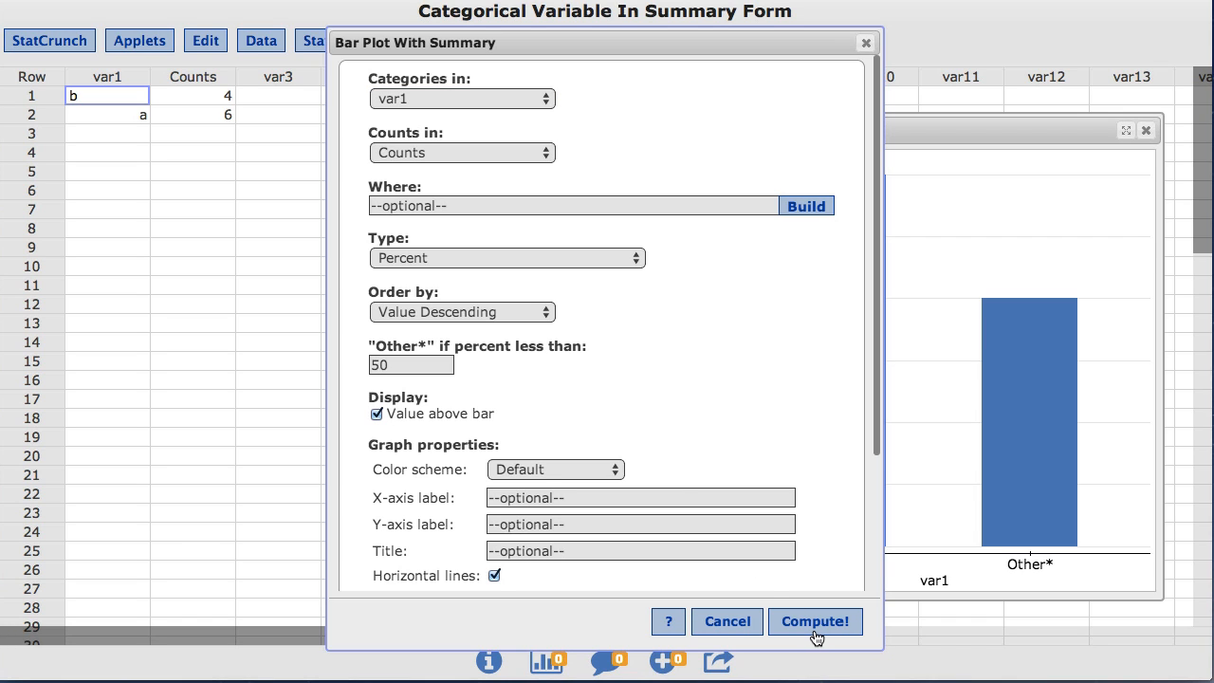
pyautogui.click(814, 621)
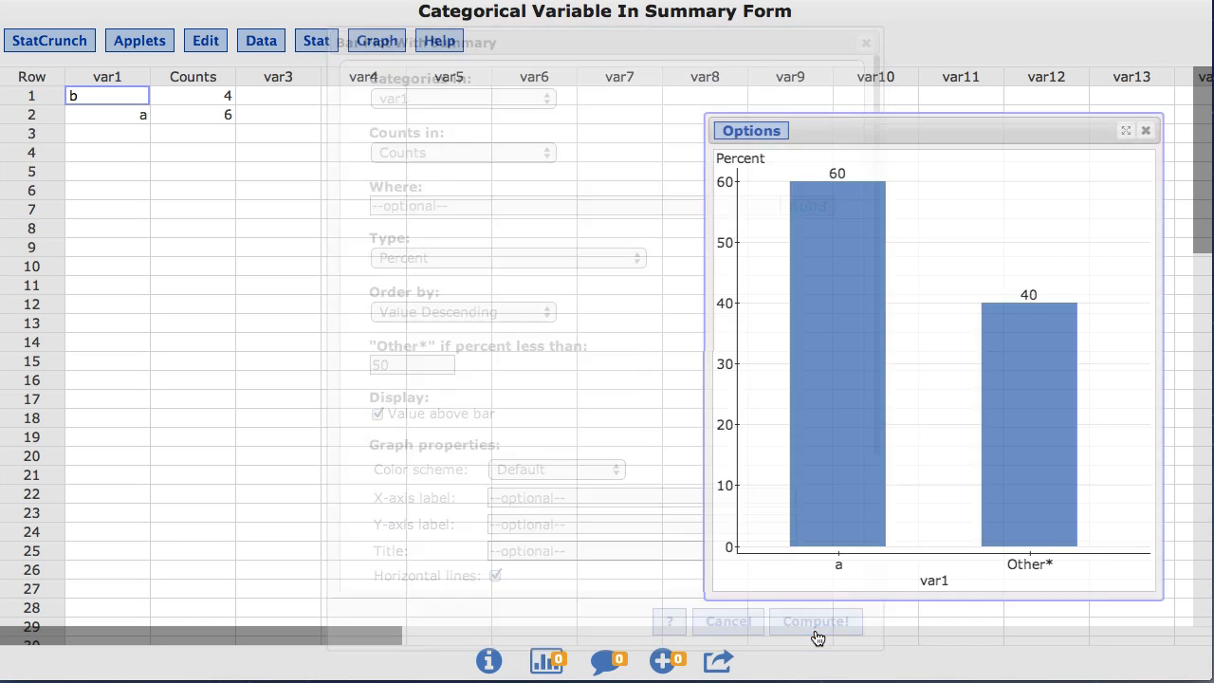
pyautogui.click(814, 622)
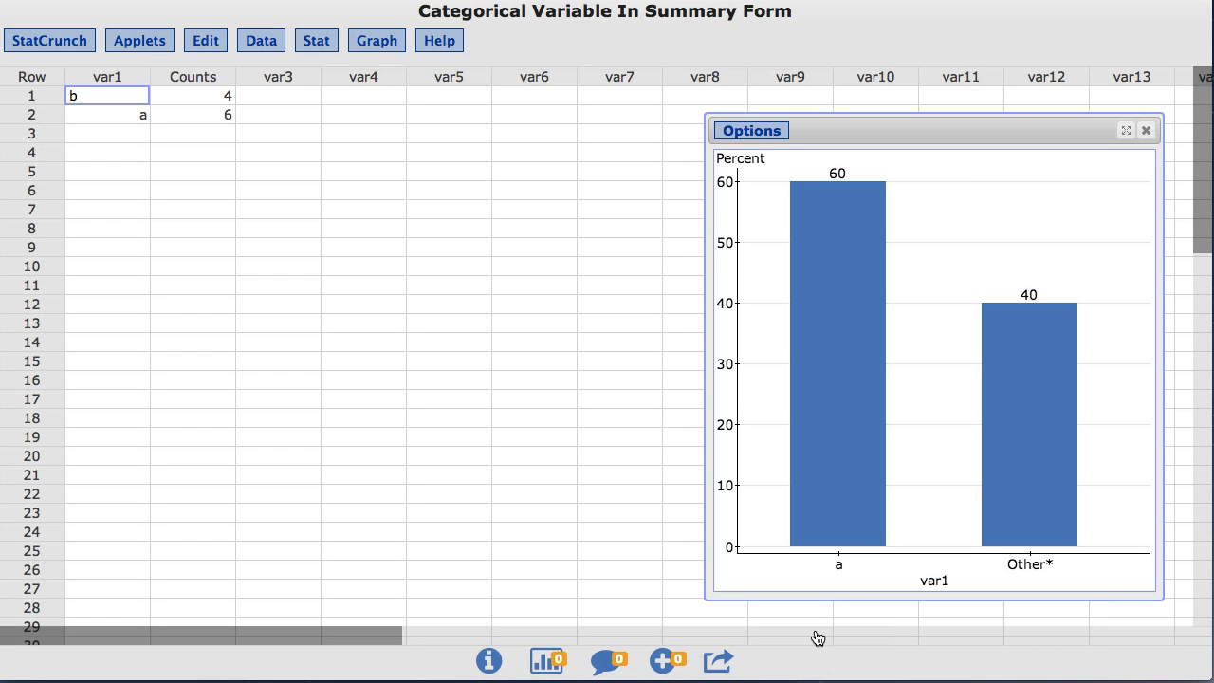